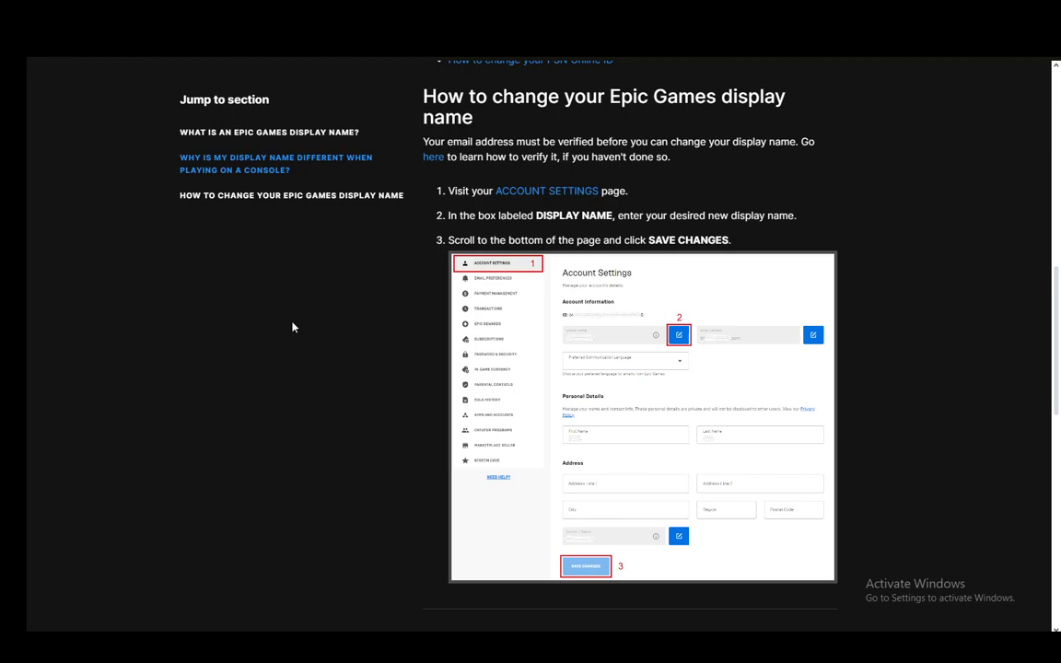
mouse_move(678, 220)
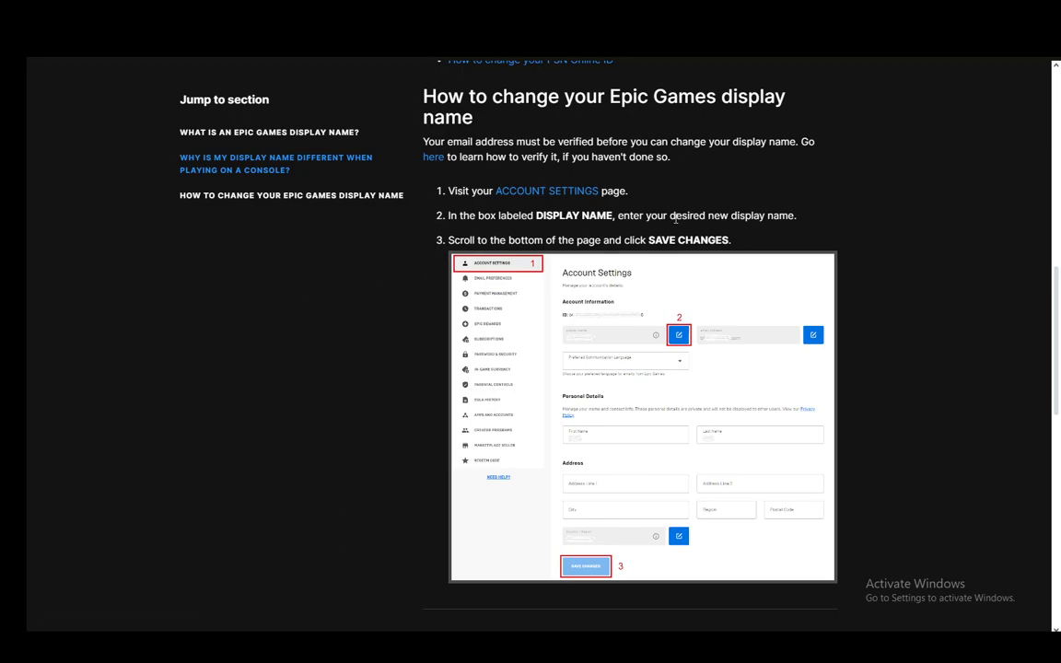
mouse_move(568, 166)
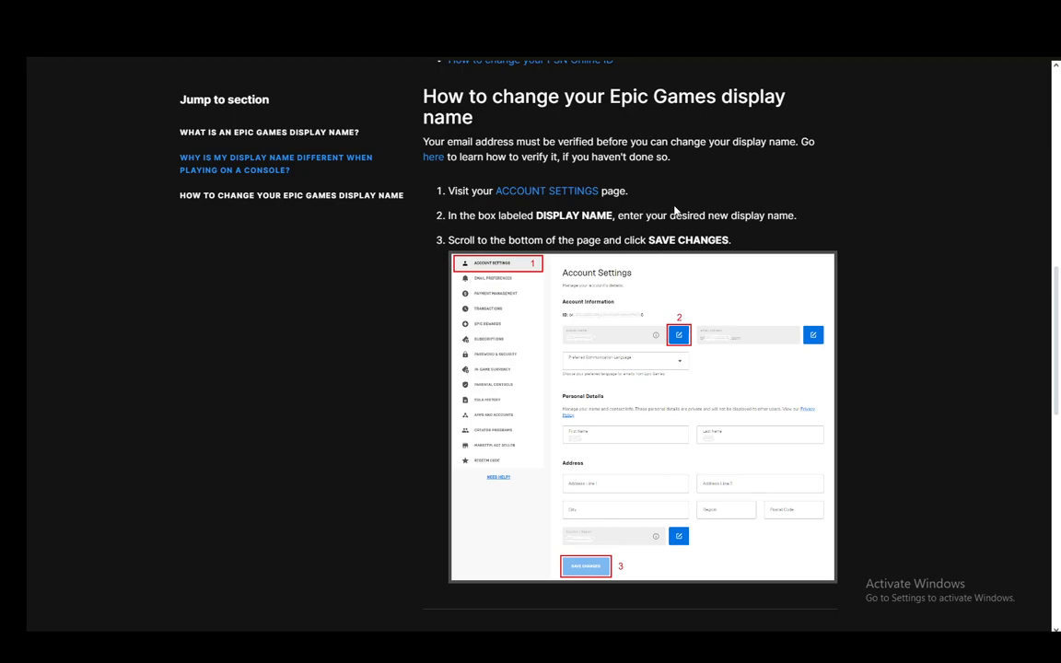
mouse_move(634, 254)
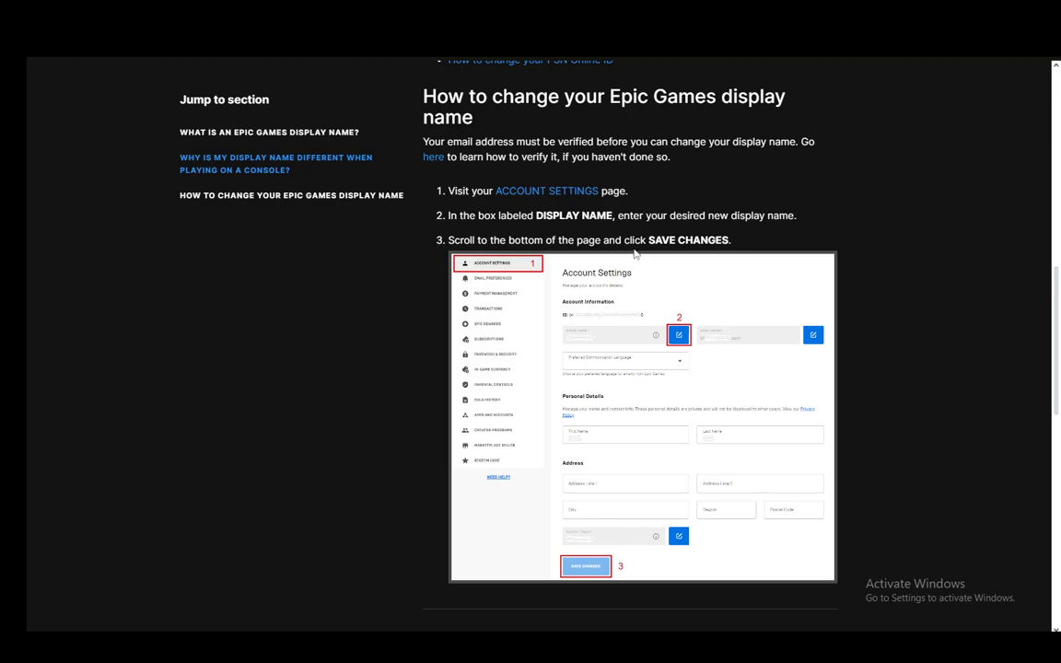
mouse_move(477, 164)
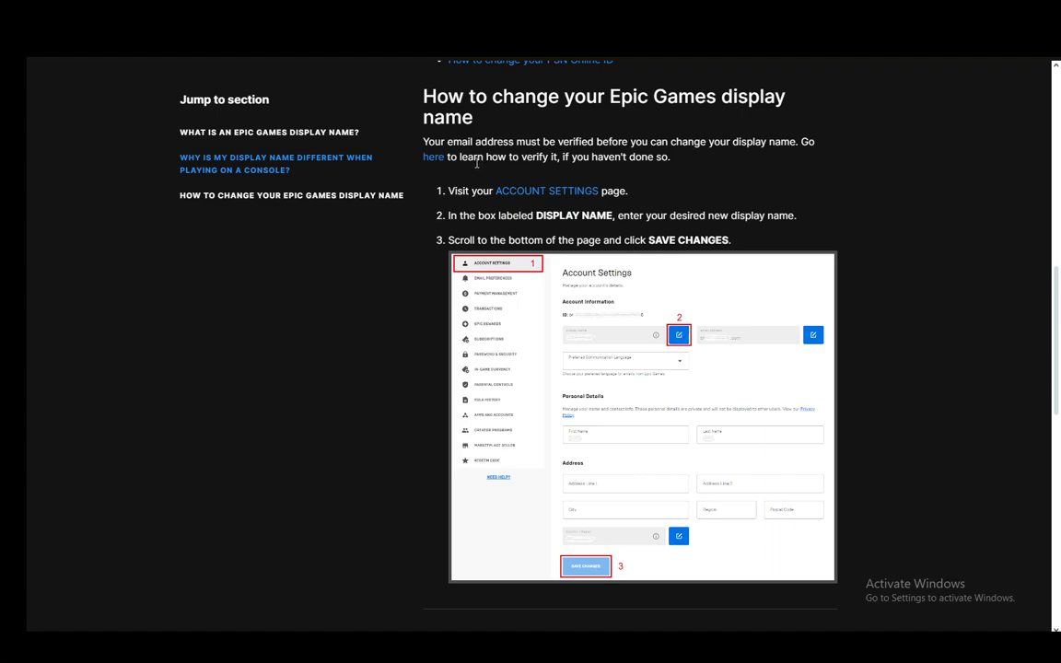
mouse_move(458, 164)
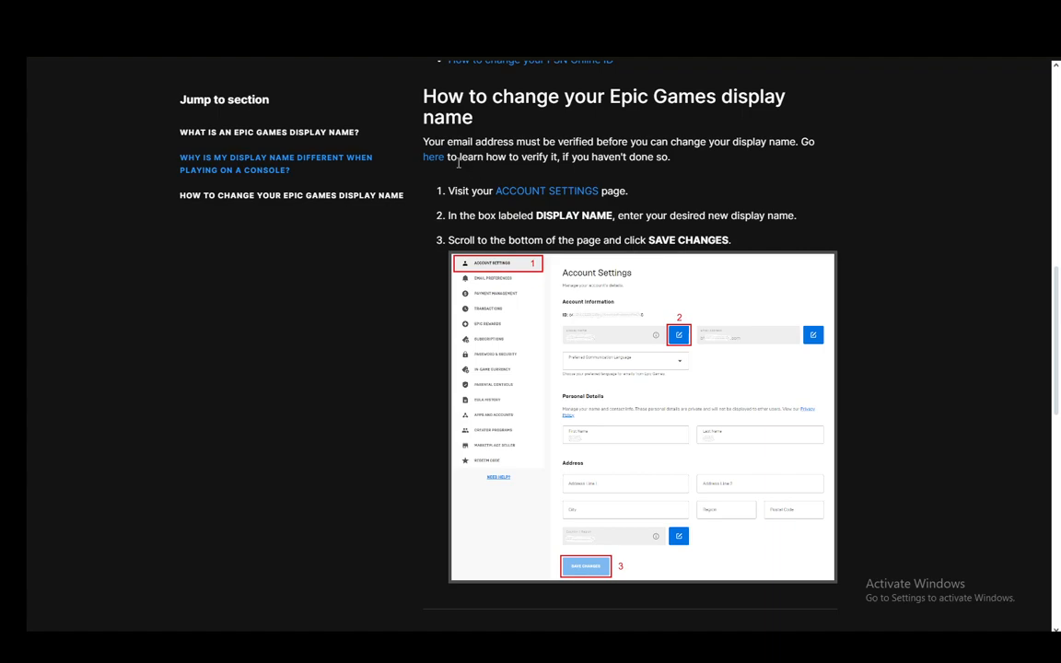
mouse_move(498, 269)
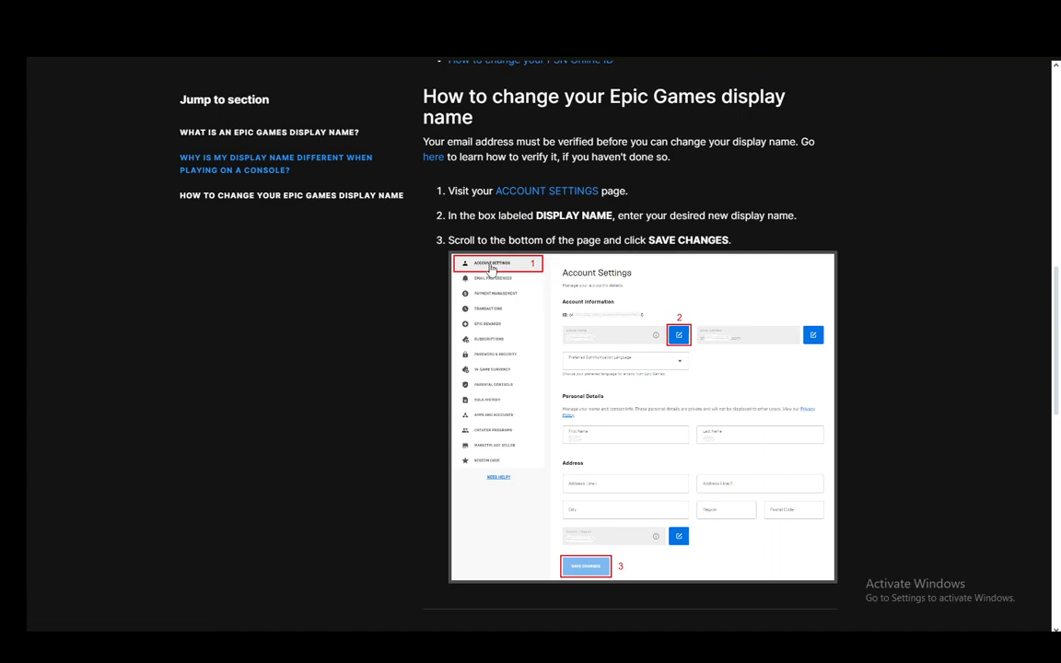
mouse_move(516, 271)
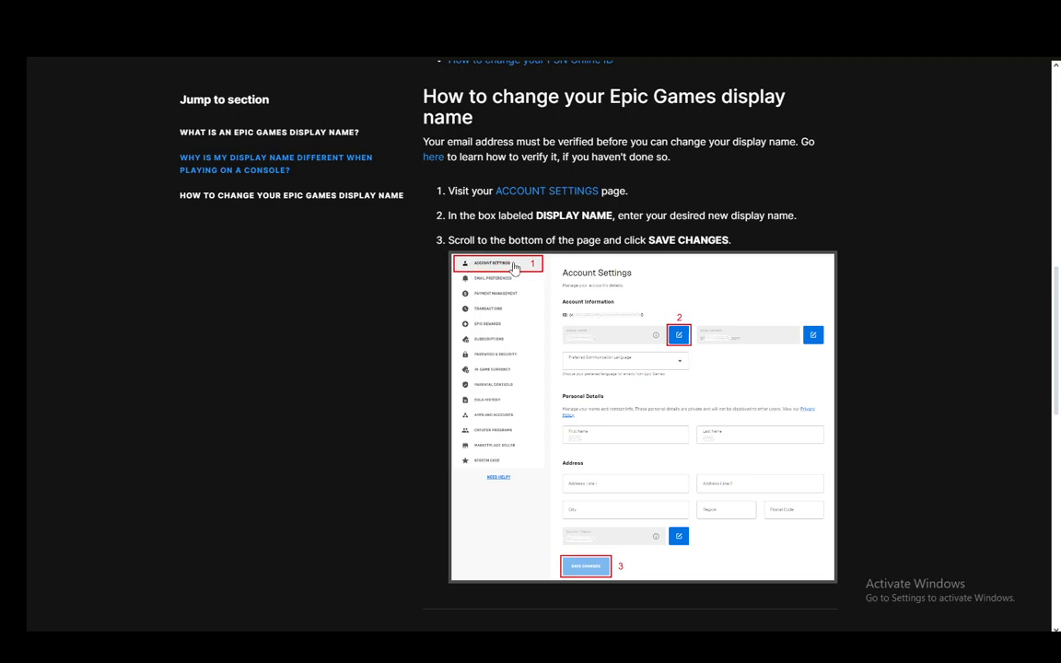
mouse_move(612, 336)
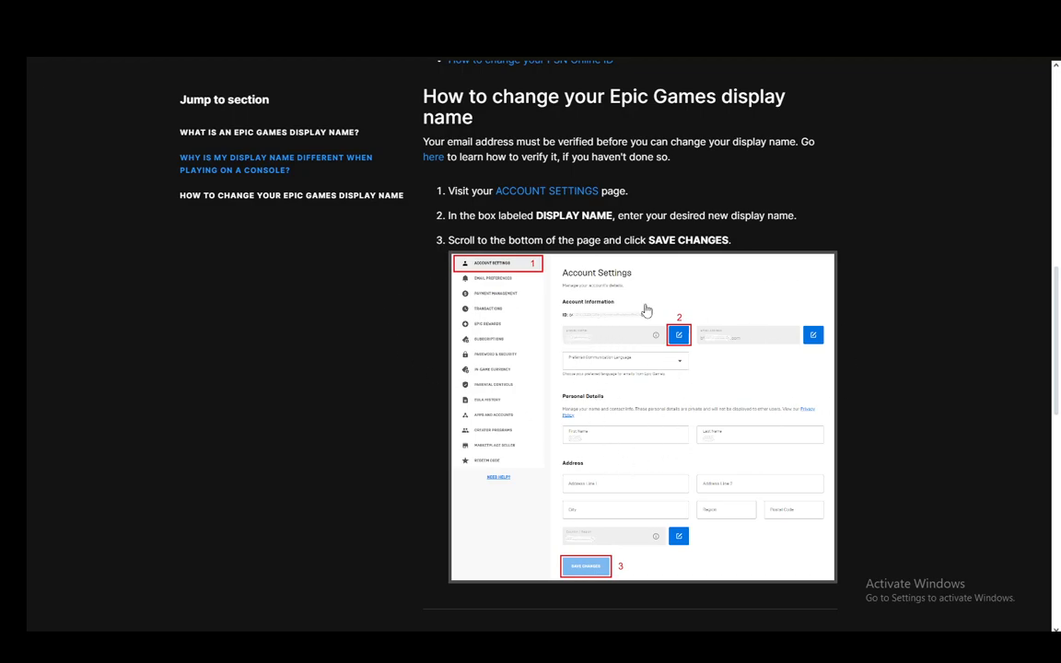
mouse_move(645, 356)
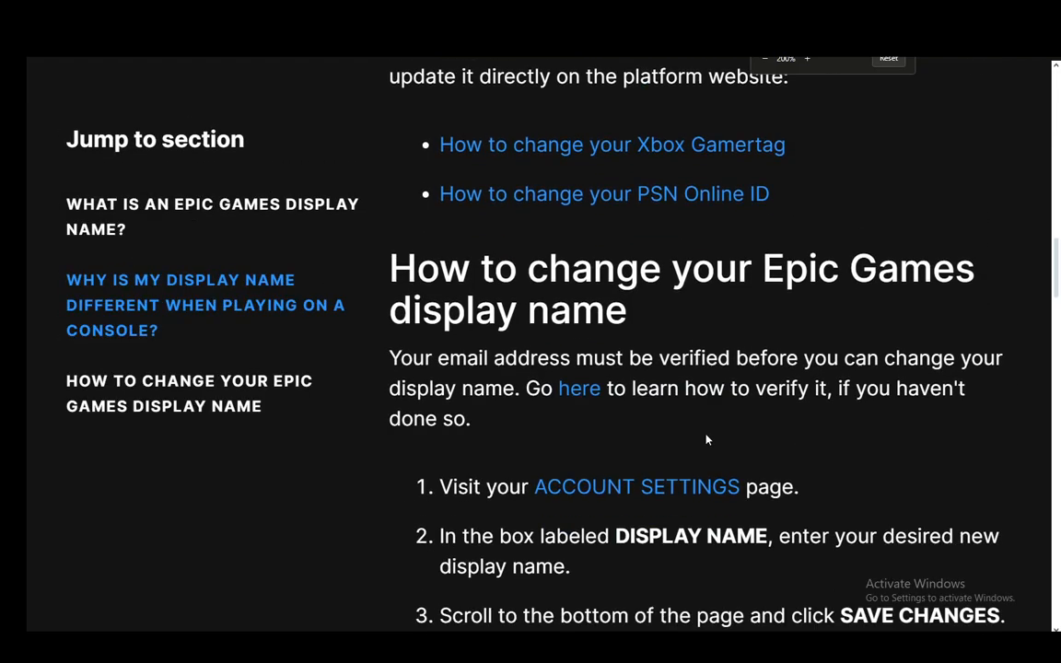
scroll("down", 3)
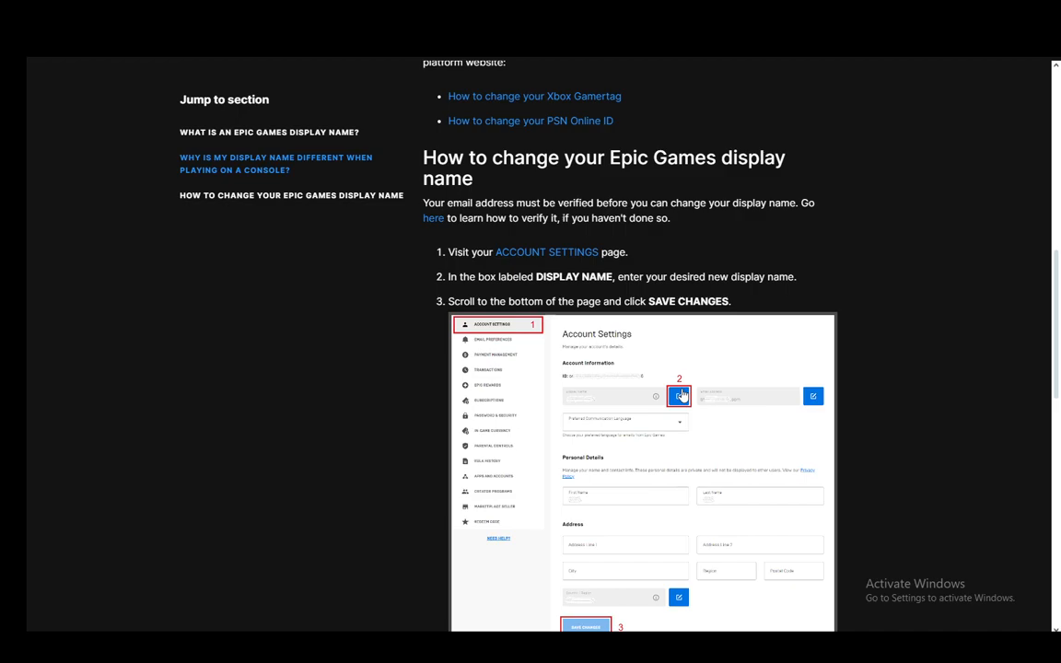
scroll("down", 3)
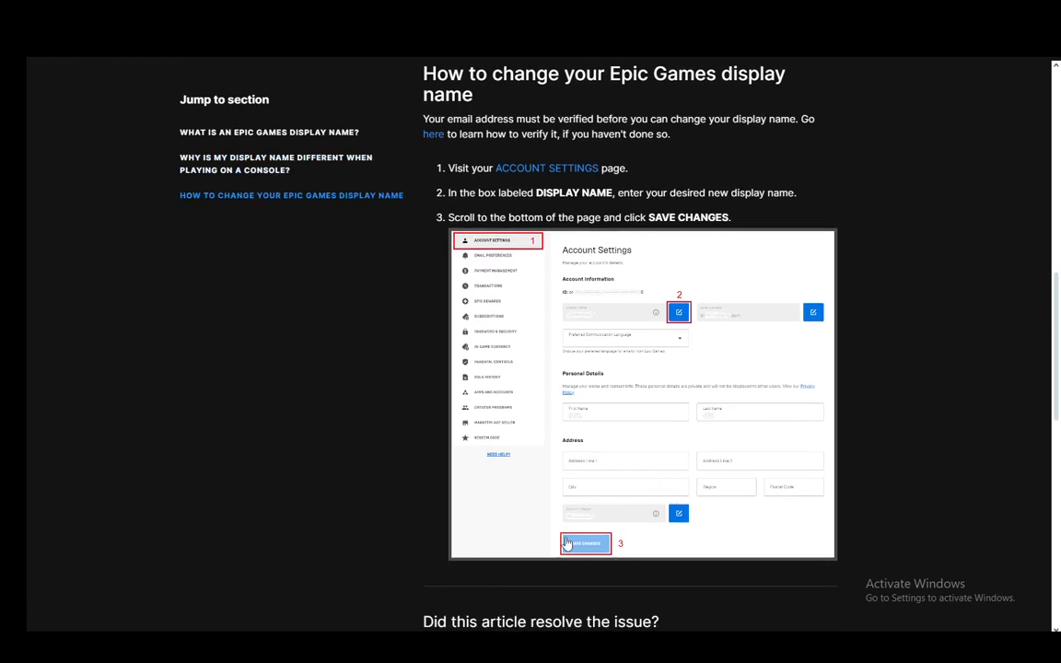